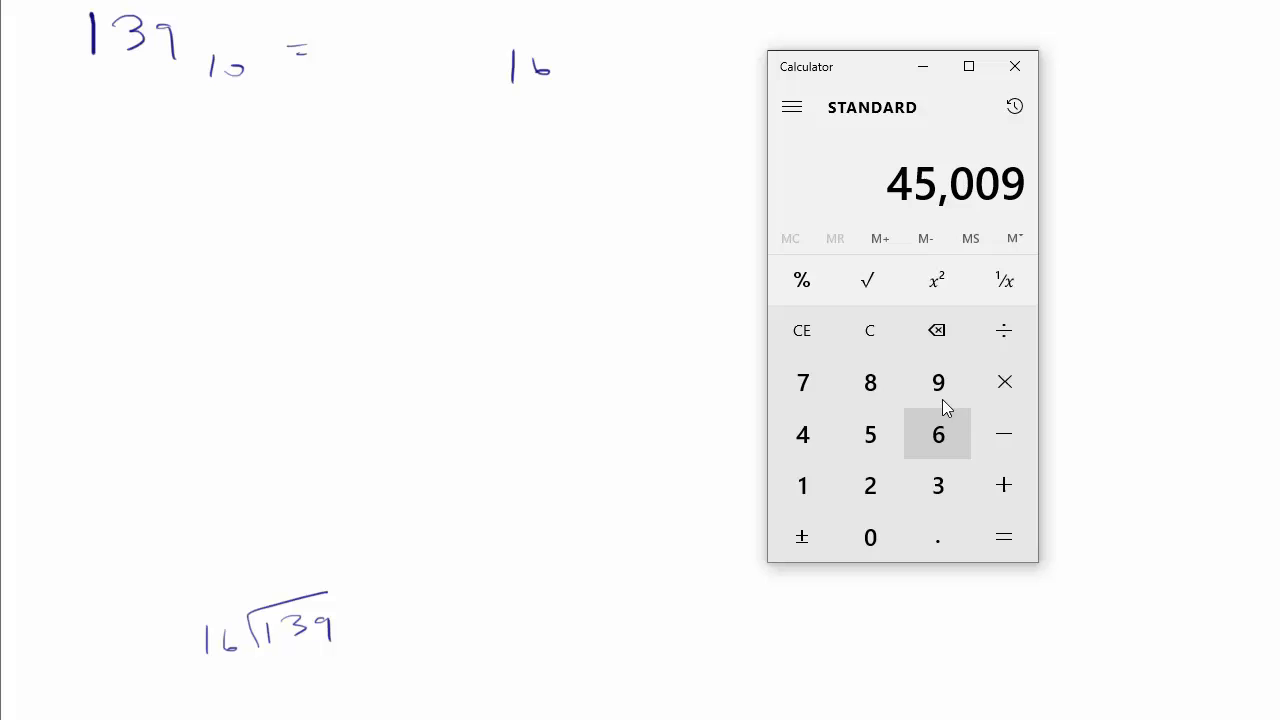
Divide 139 by 16 in Calculator to get 8.6875.
left_click(869, 330)
type("13")
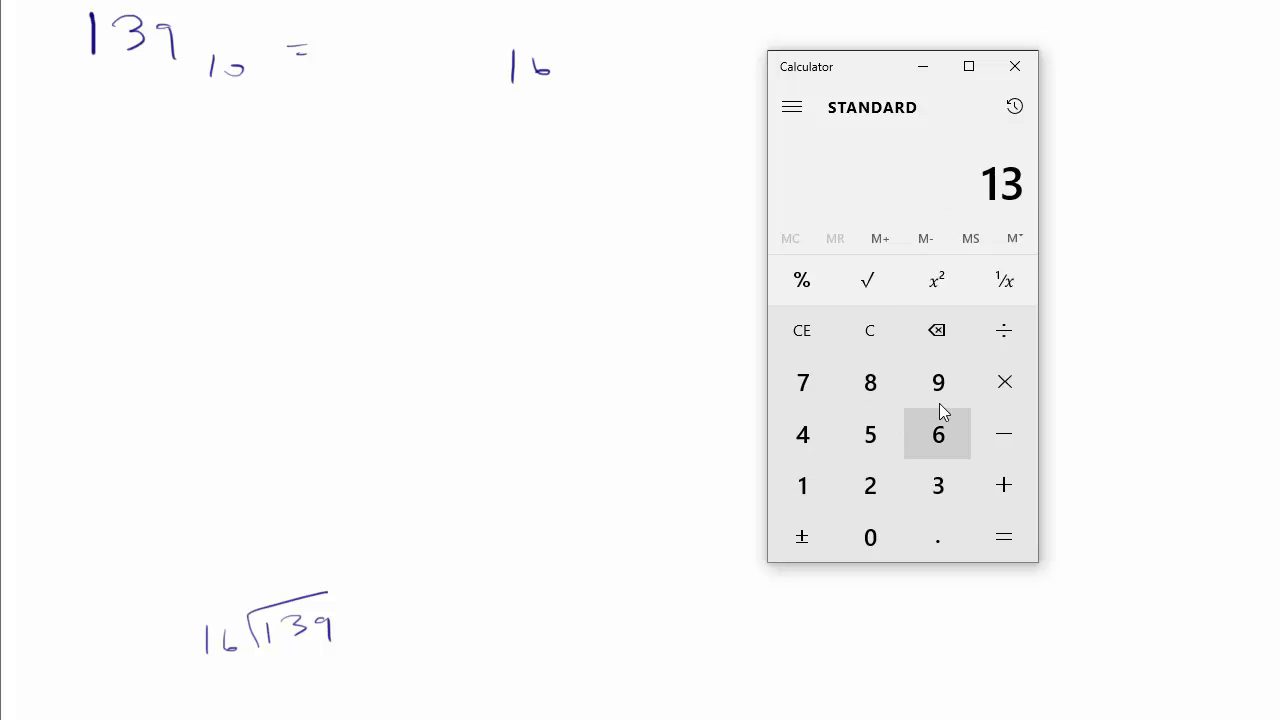
left_click(1004, 330)
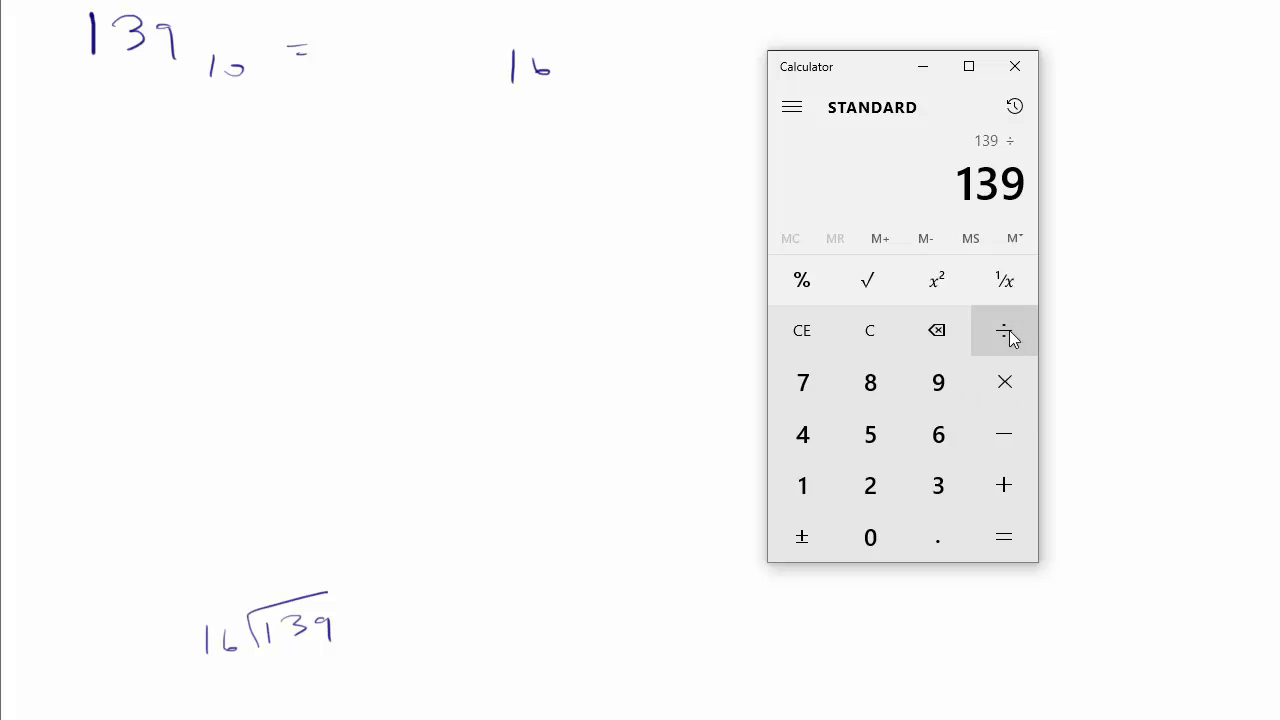
left_click(1004, 537)
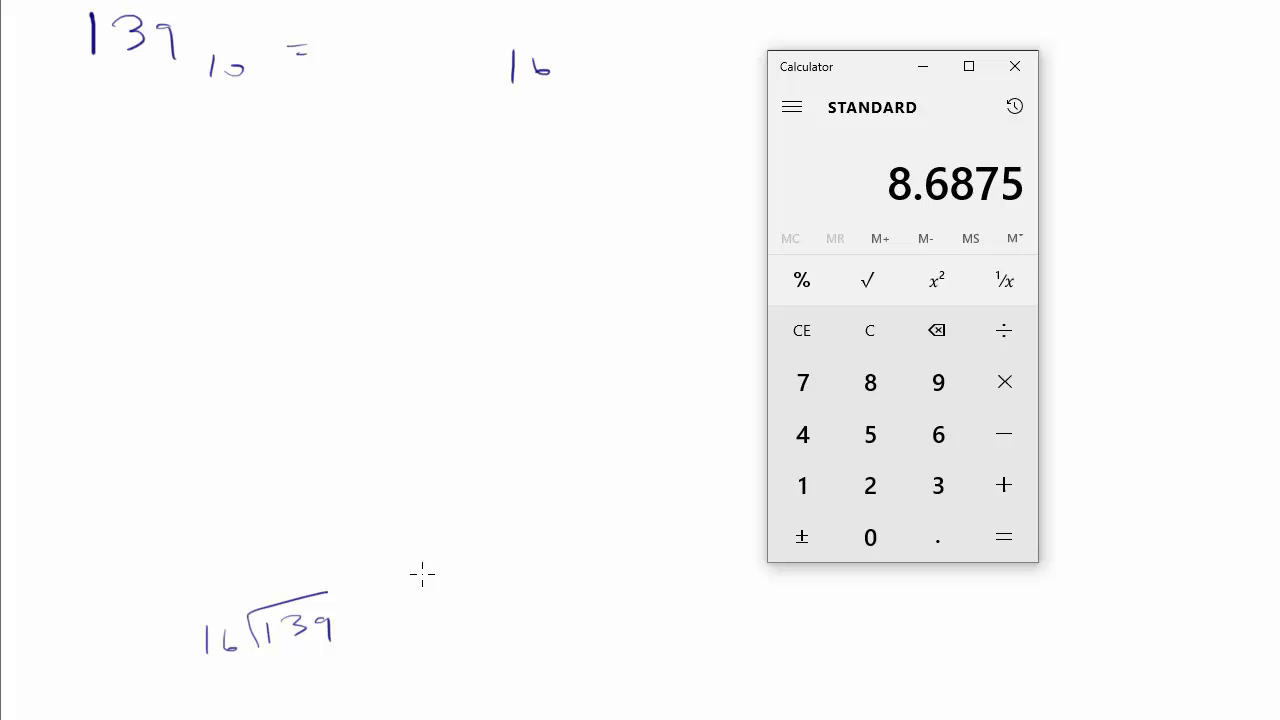
mouse_move(288, 547)
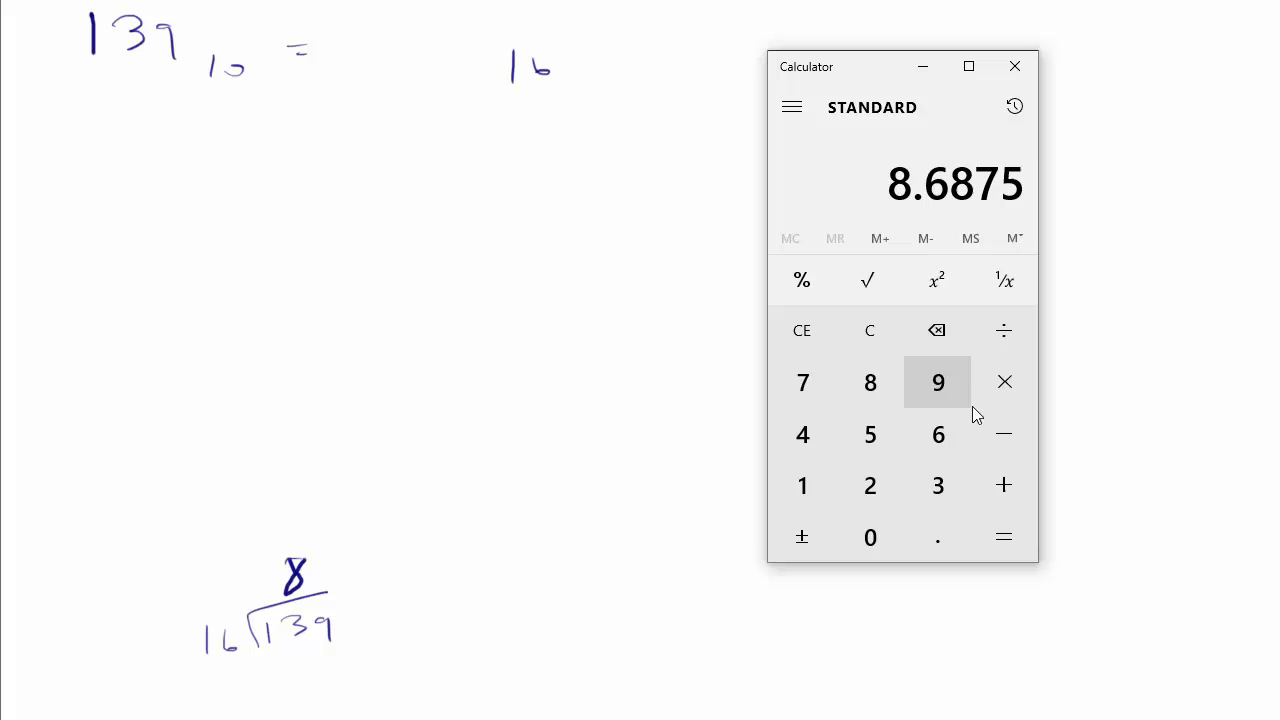
Subtract 8 to get 0.6875, then multiply by 16 for remainder 11.
left_click(1004, 537)
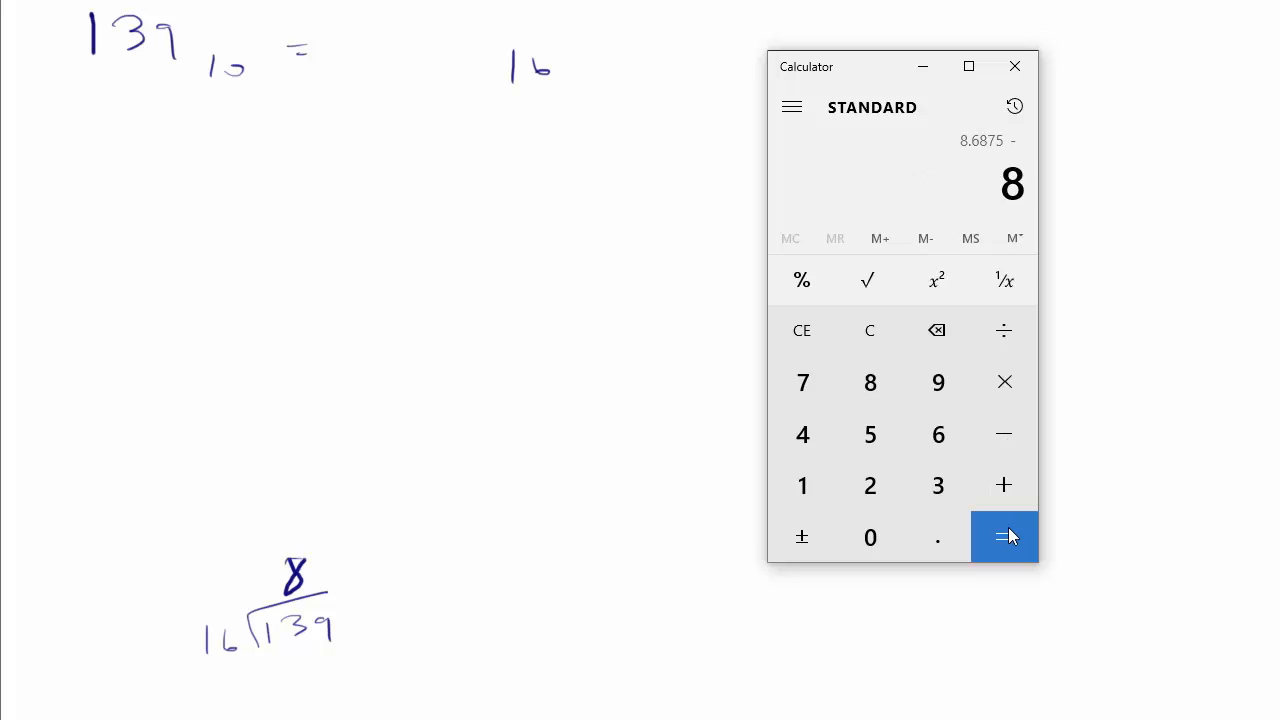
left_click(1004, 536)
type("16")
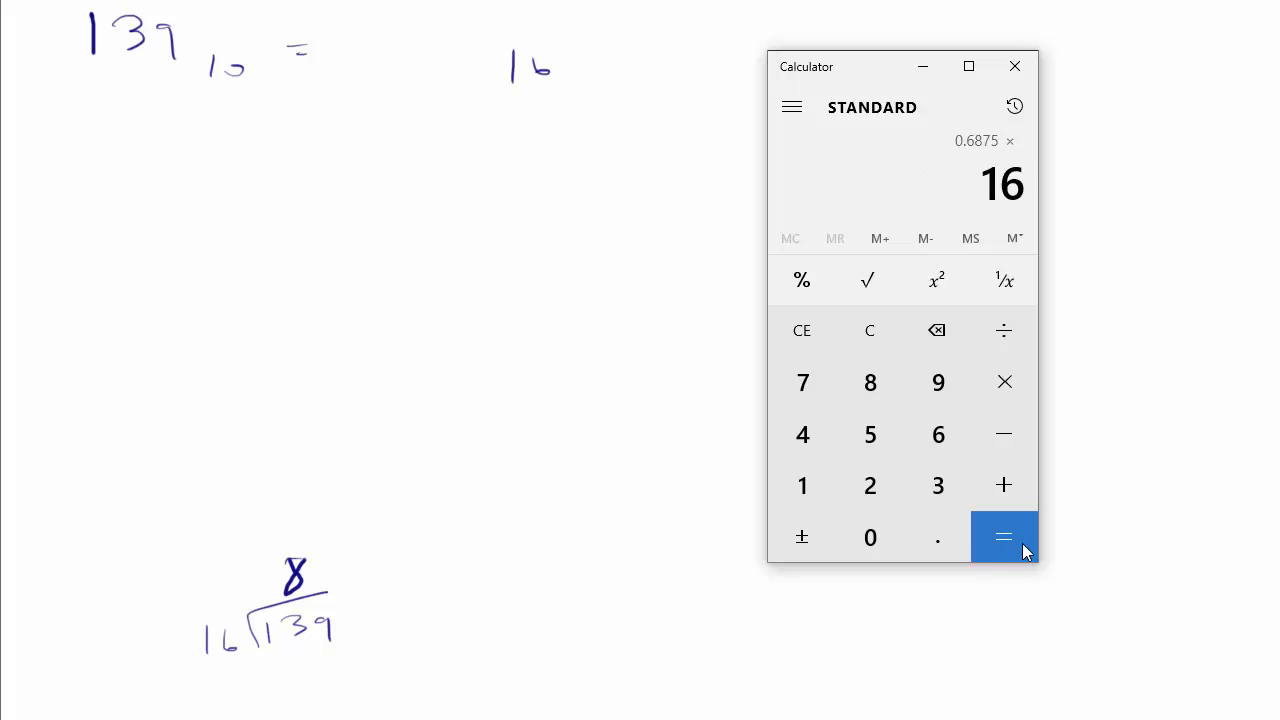
left_click(1003, 537)
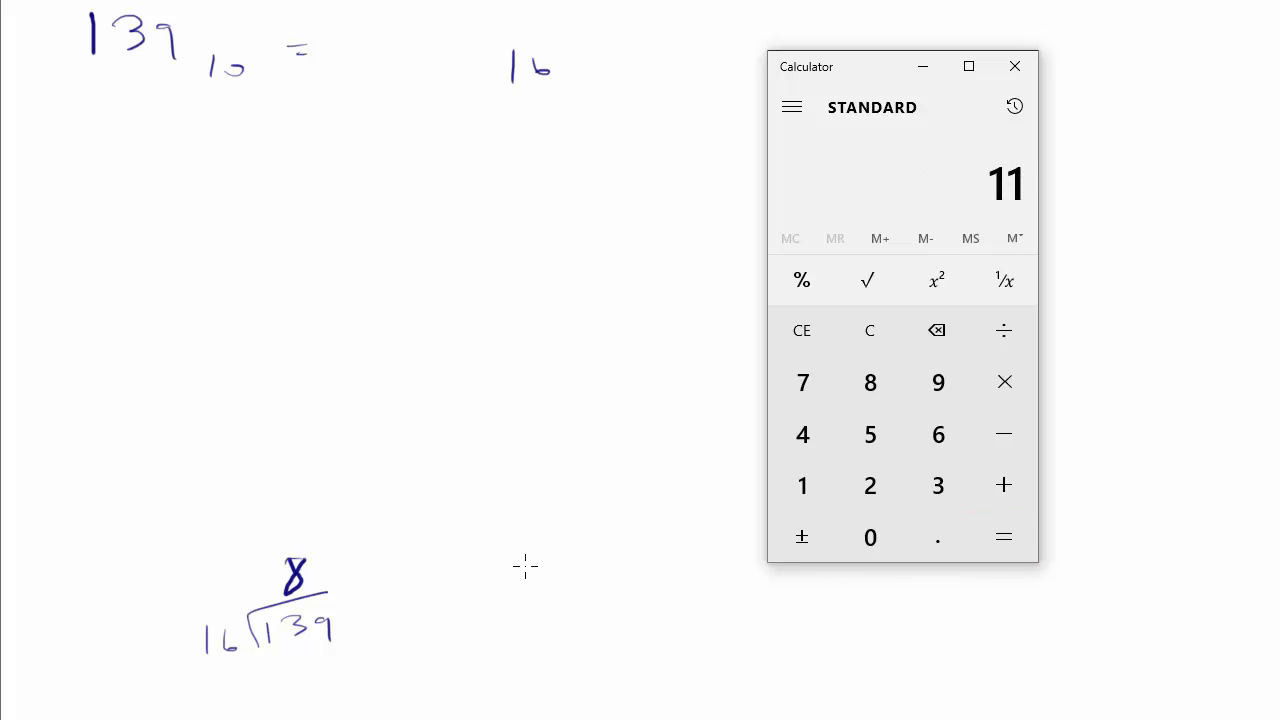
mouse_move(75, 500)
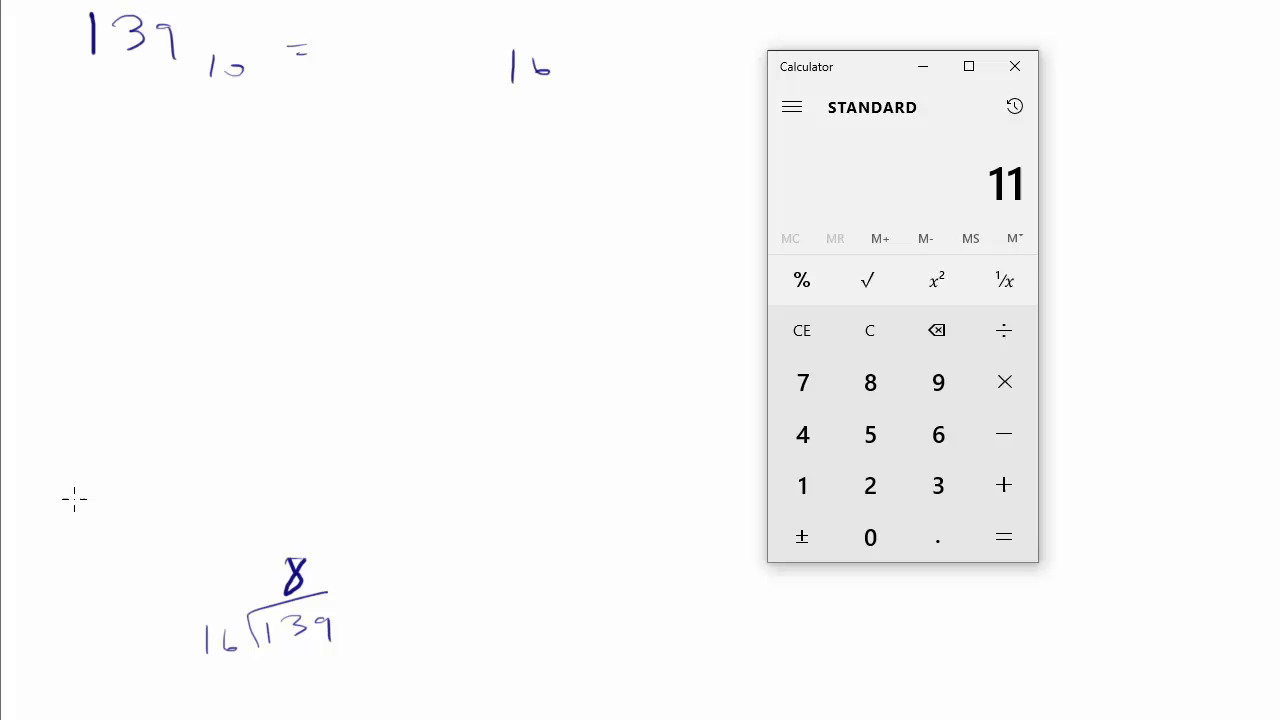
mouse_move(342, 565)
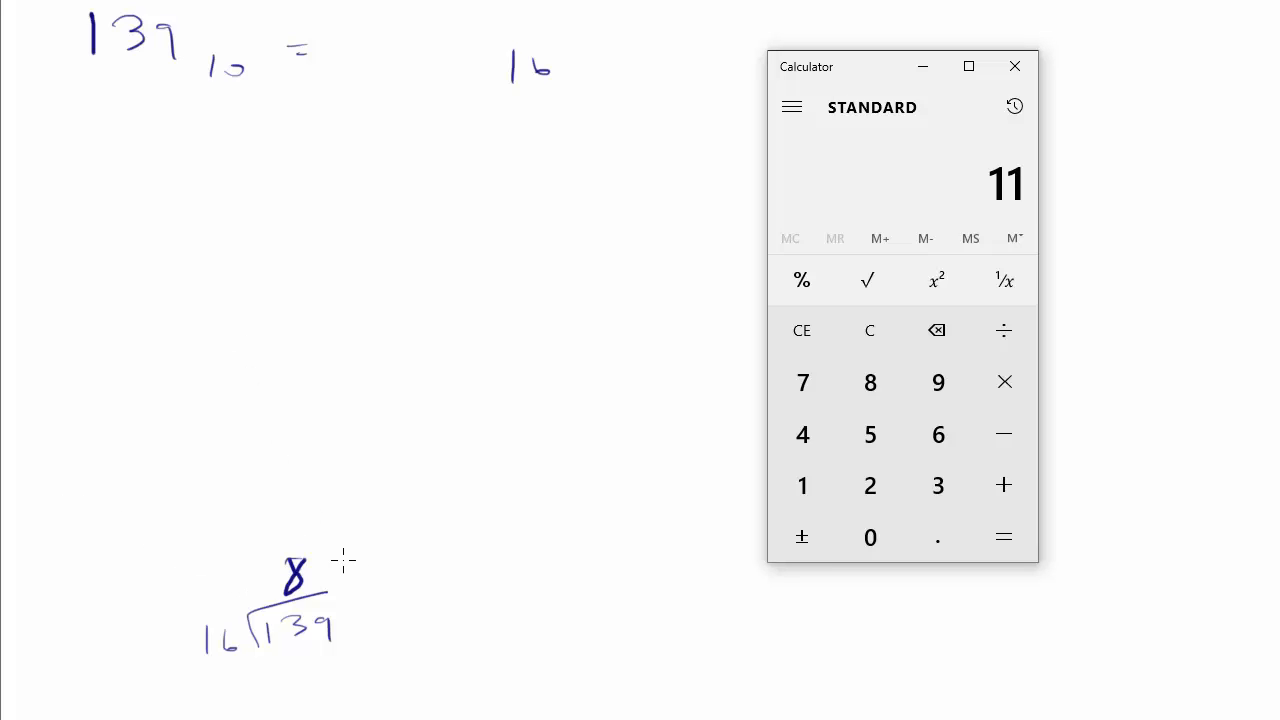
mouse_move(348, 553)
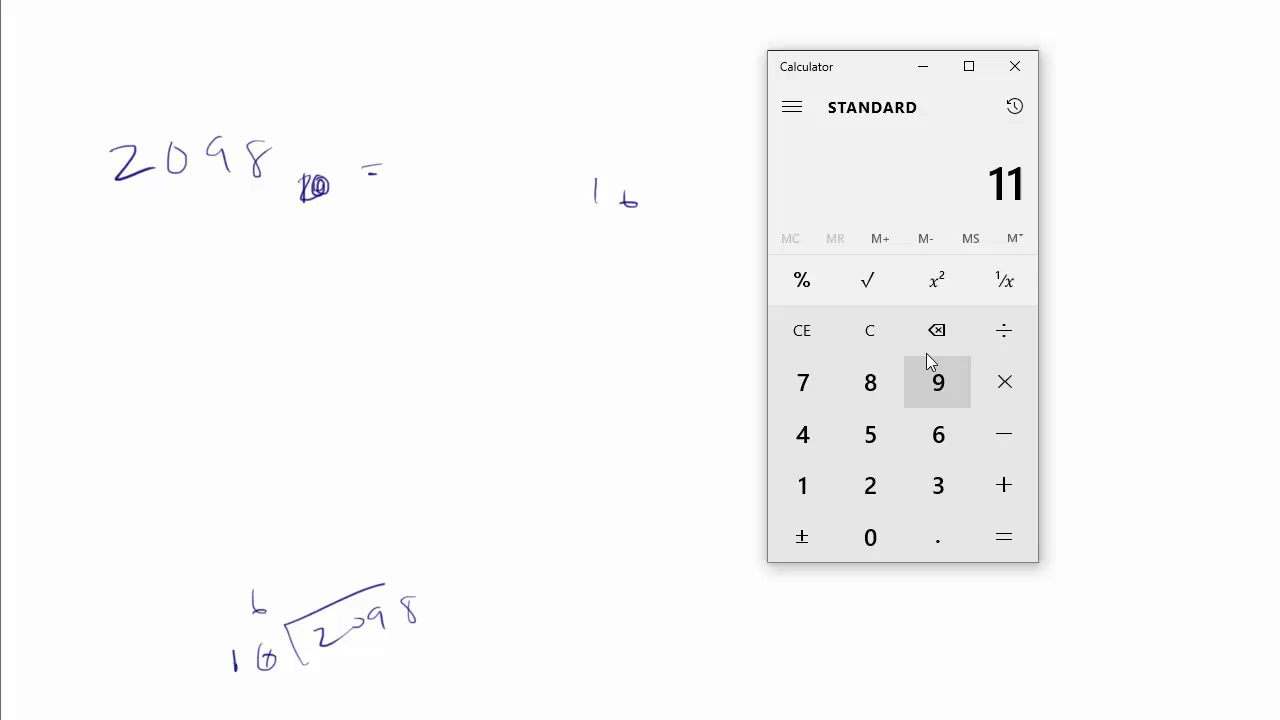
Compute 2098 ÷ 16 = 131.125, then multiply the fraction 0.125 by 16.
left_click(869, 537)
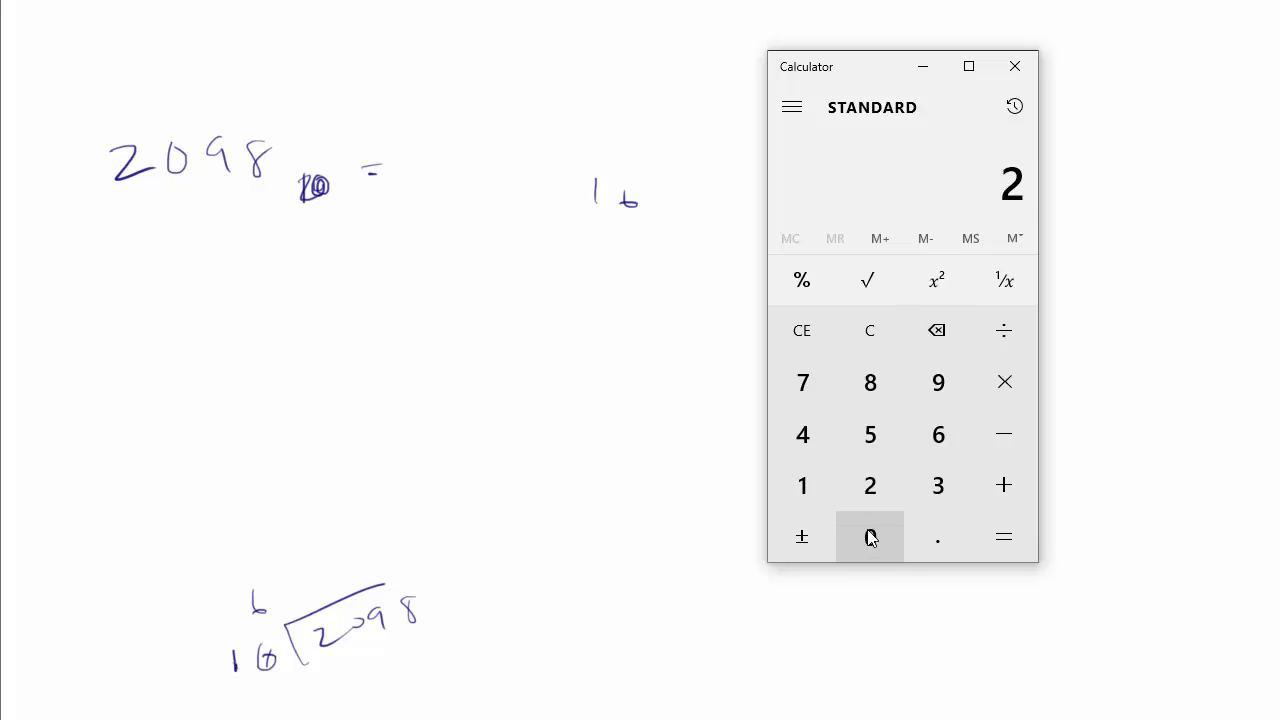
left_click(937, 433)
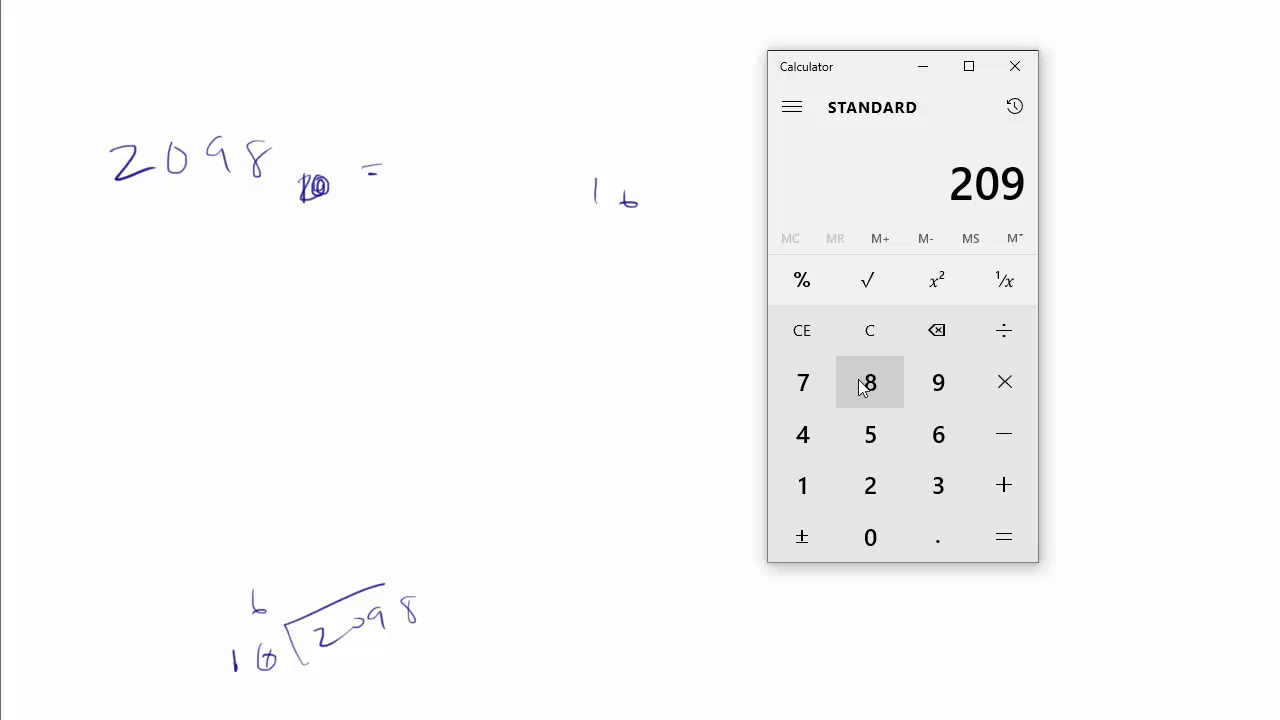
left_click(1003, 330)
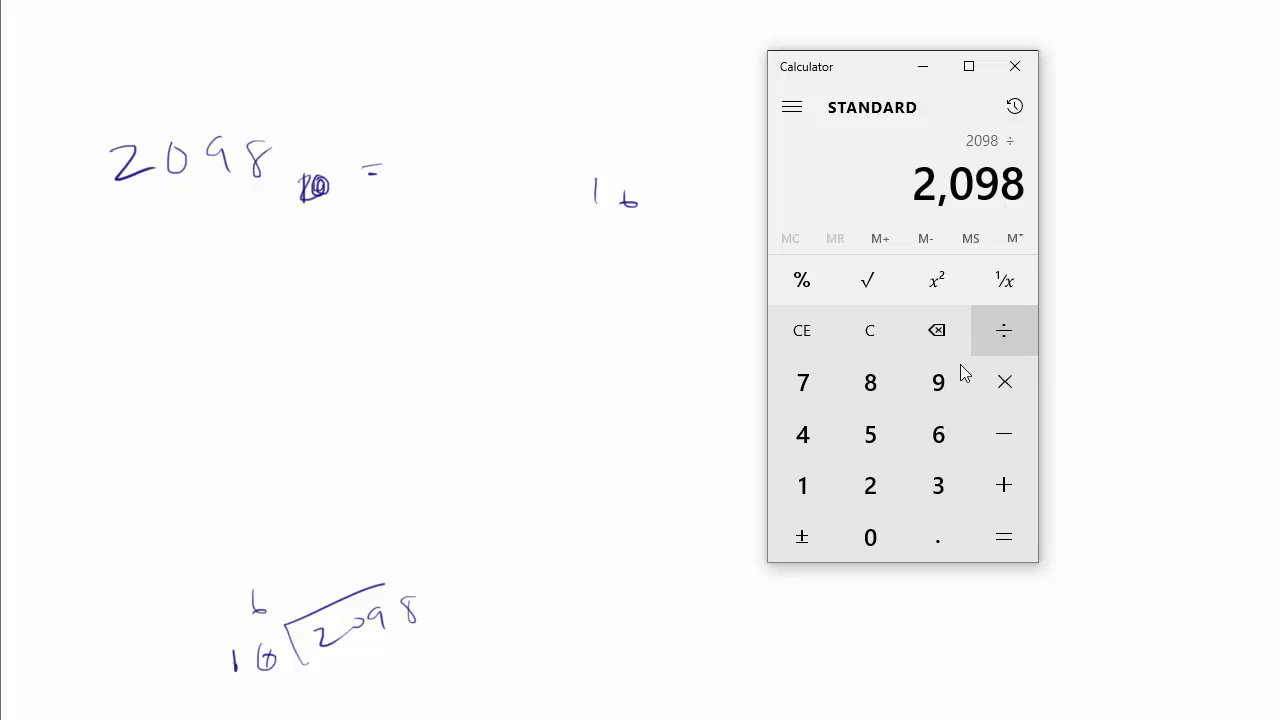
left_click(1004, 537)
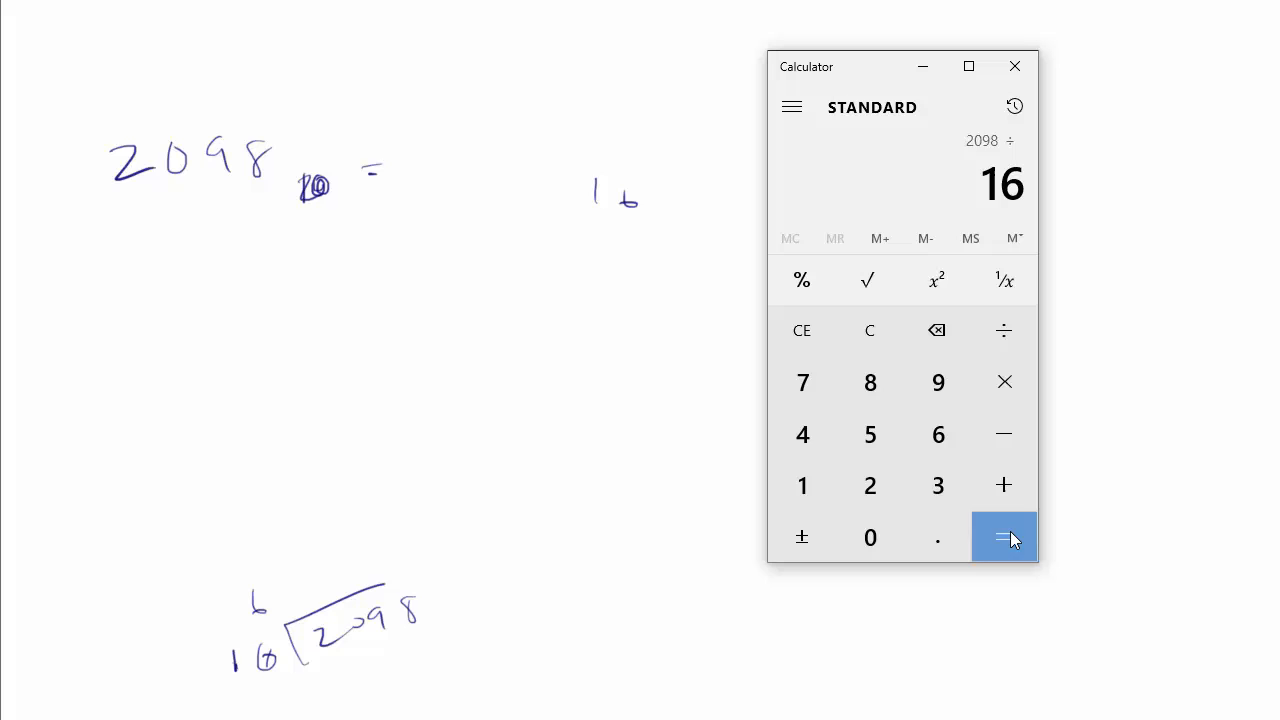
left_click(1004, 537)
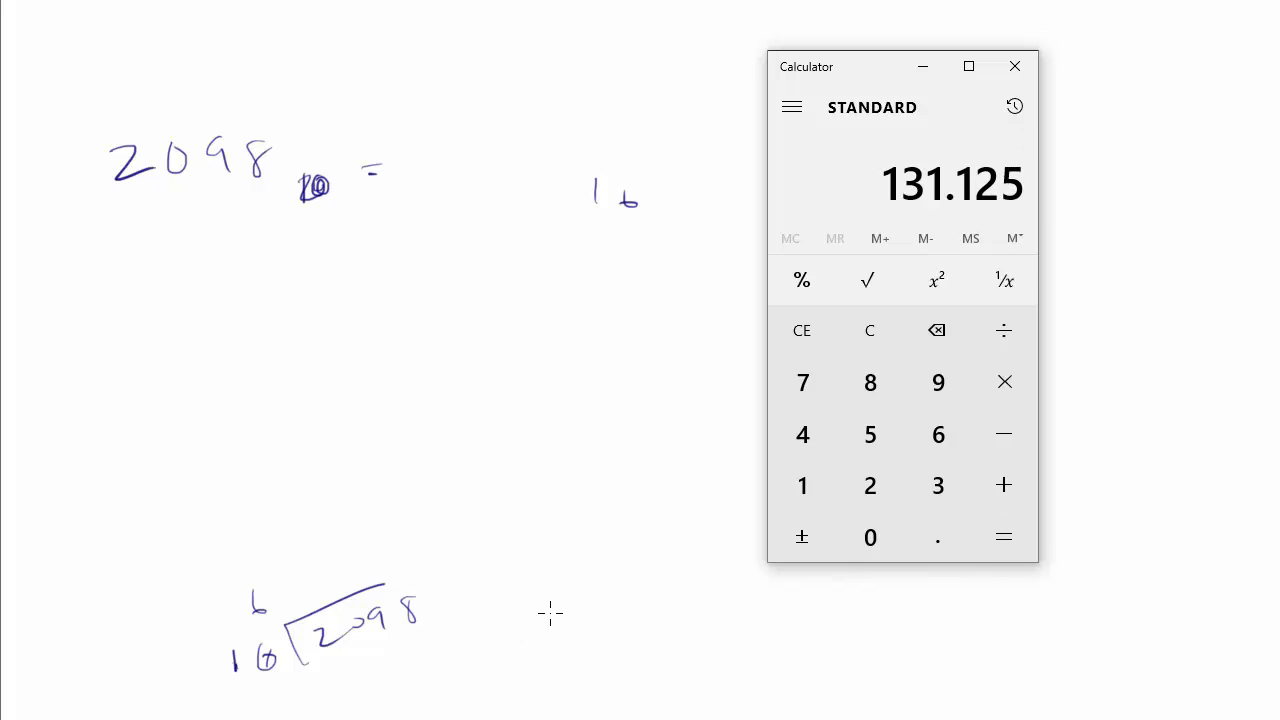
mouse_move(298, 581)
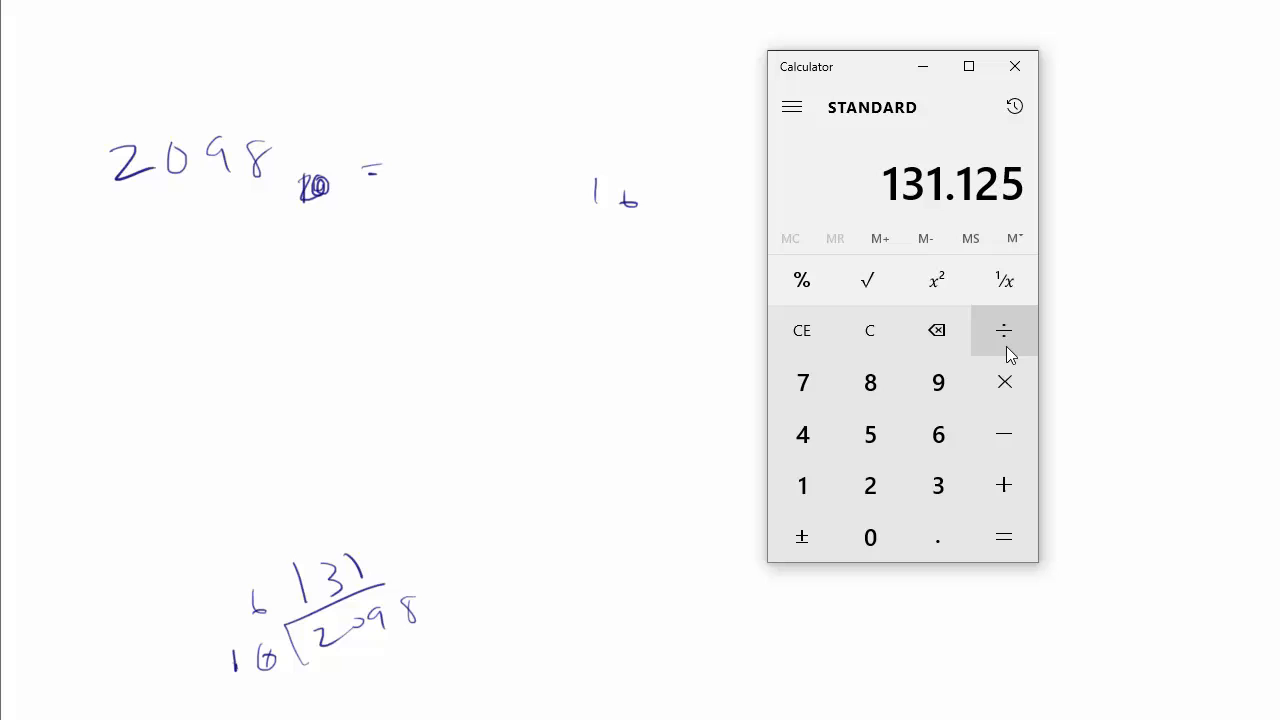
mouse_move(1004, 433)
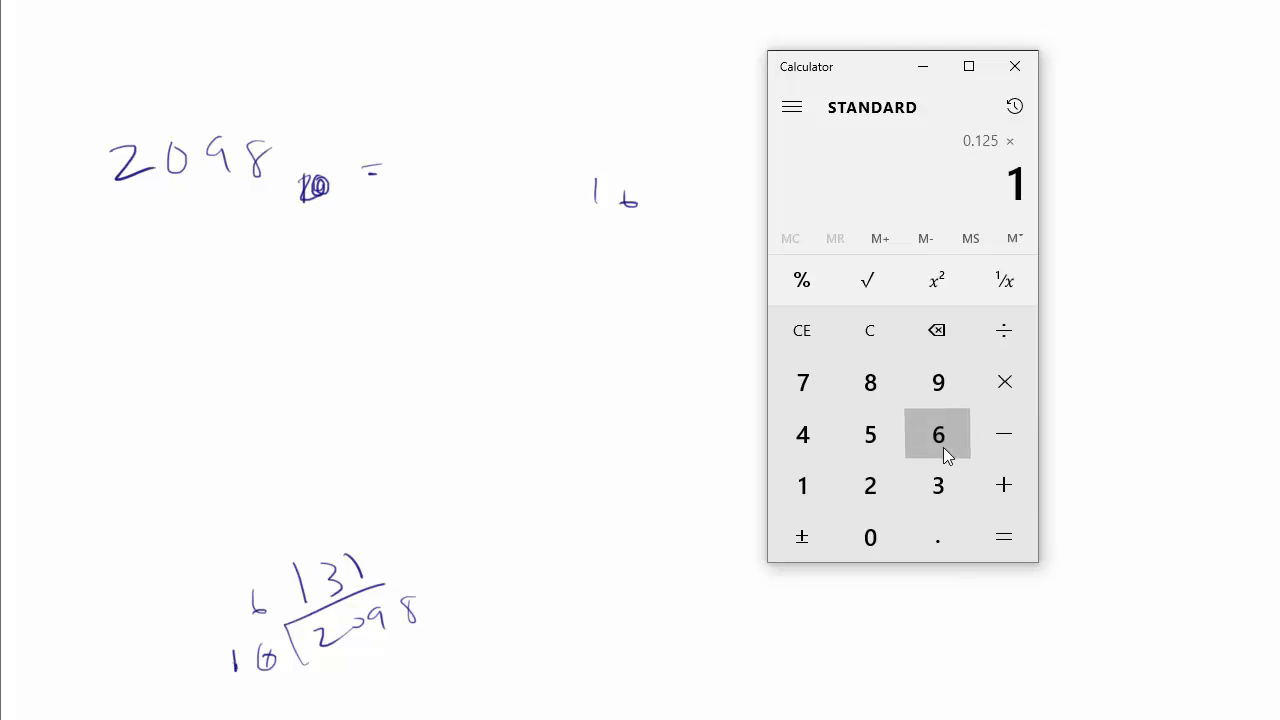
left_click(937, 433)
type("31")
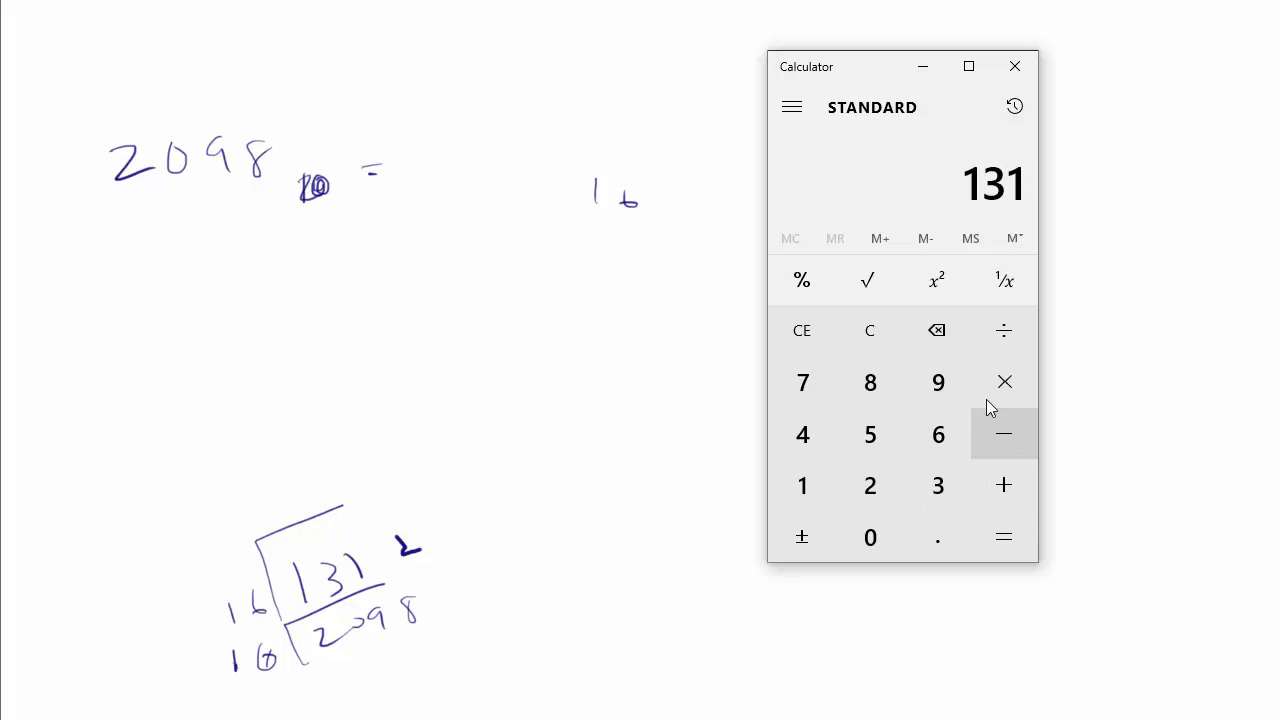
Compute 131 ÷ 16 = 8.1875, then 0.1875 × 16 for remainder 3.
left_click(1004, 330)
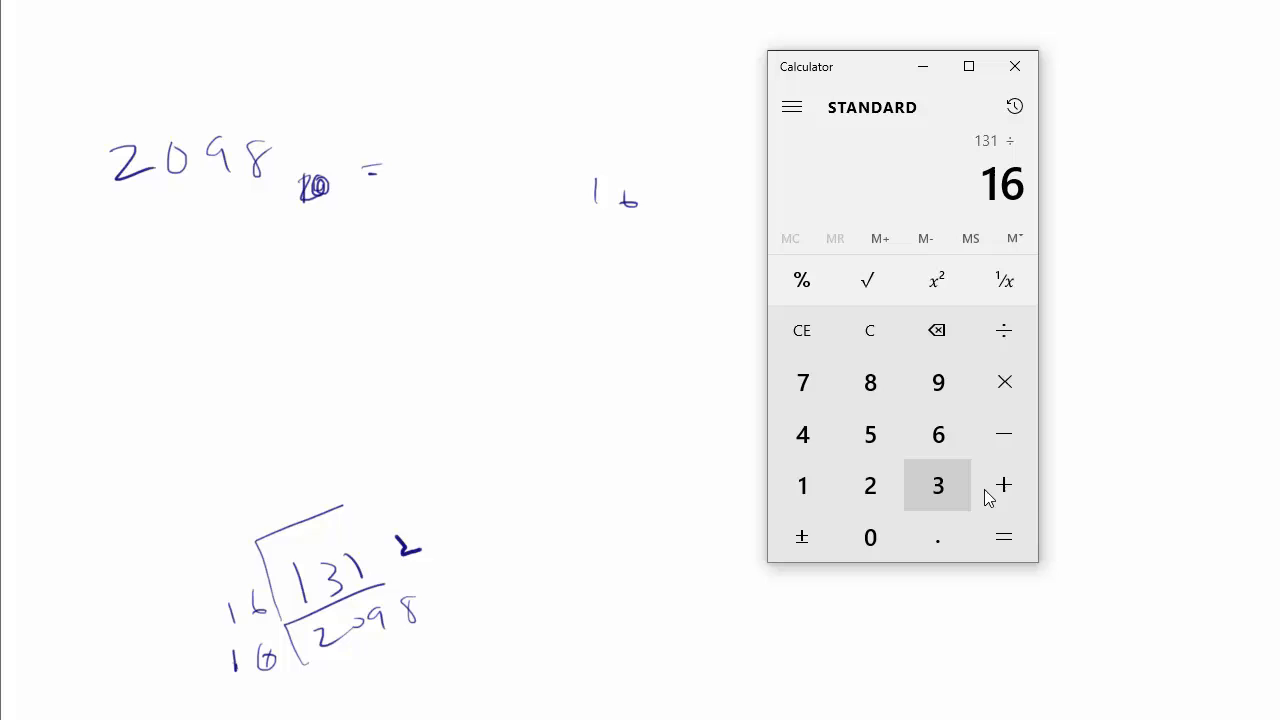
left_click(1003, 537)
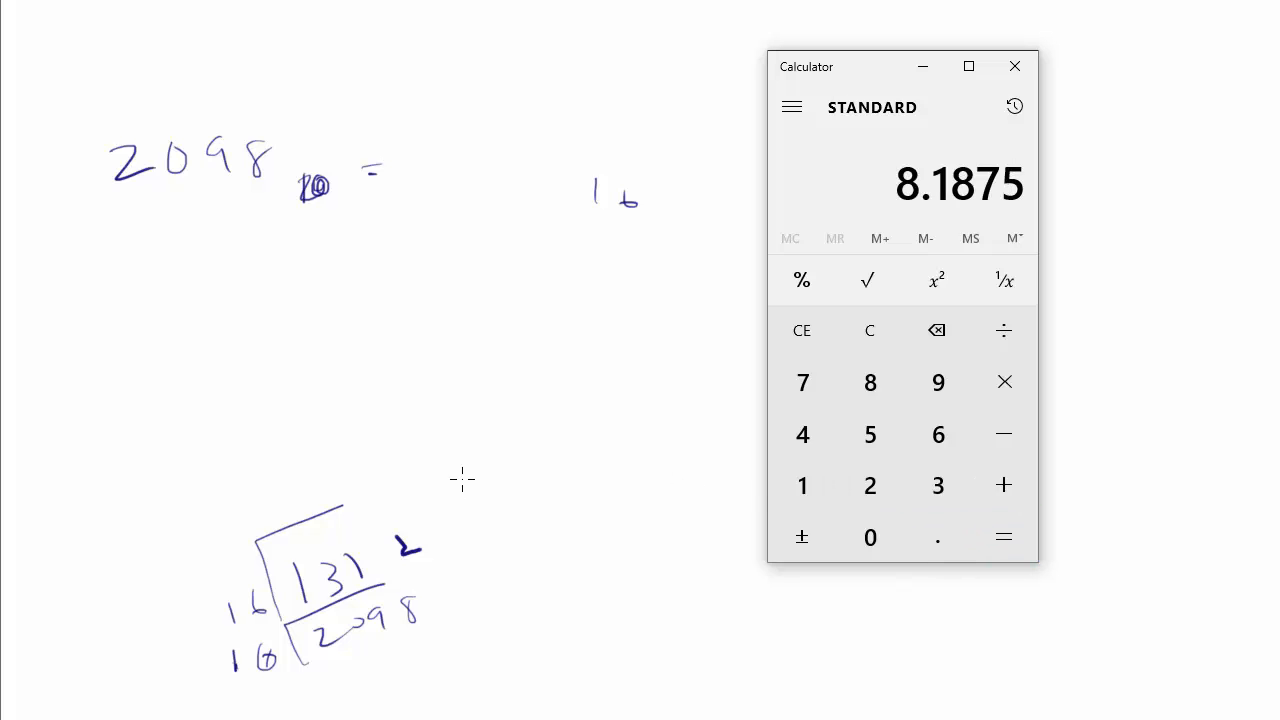
mouse_move(432, 382)
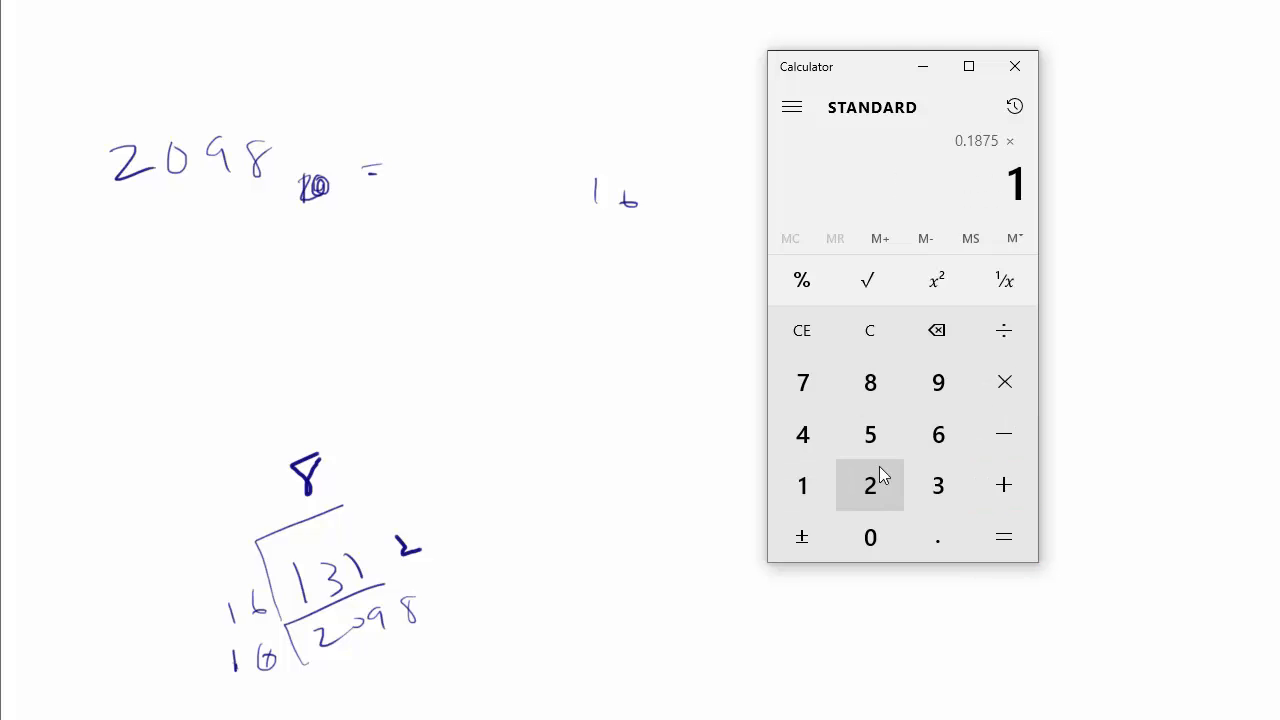
left_click(938, 485)
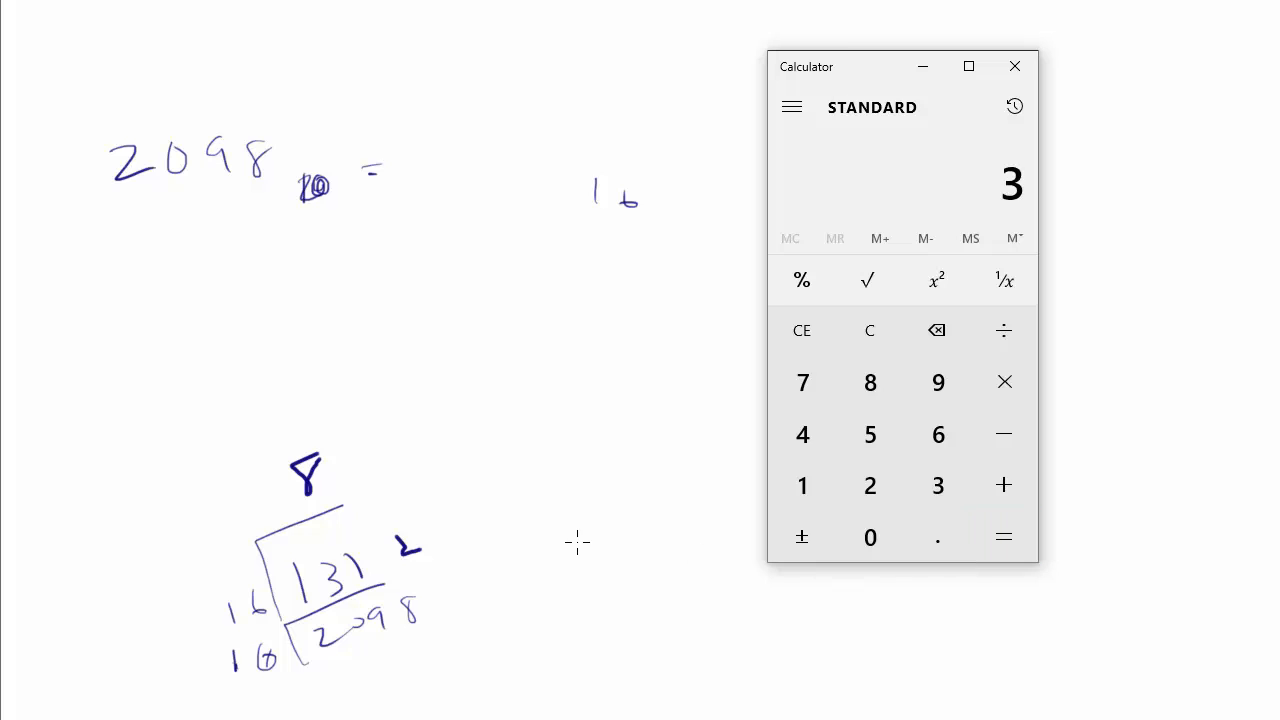
mouse_move(352, 458)
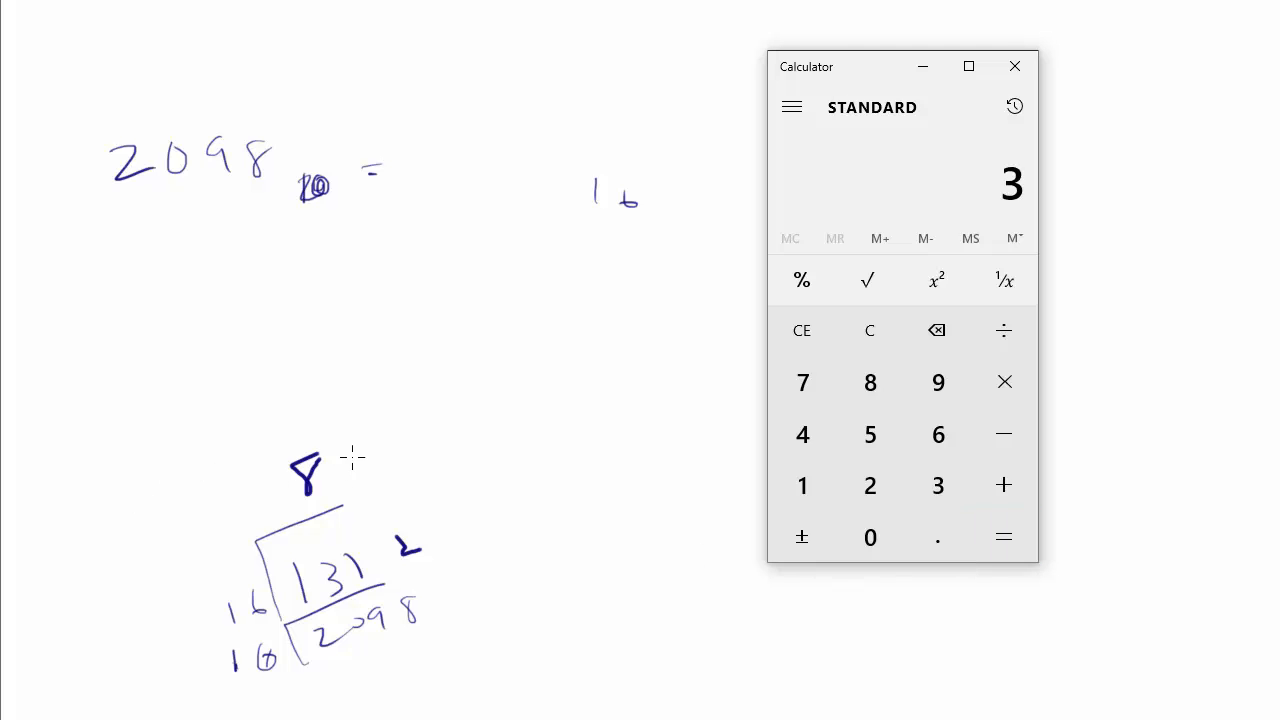